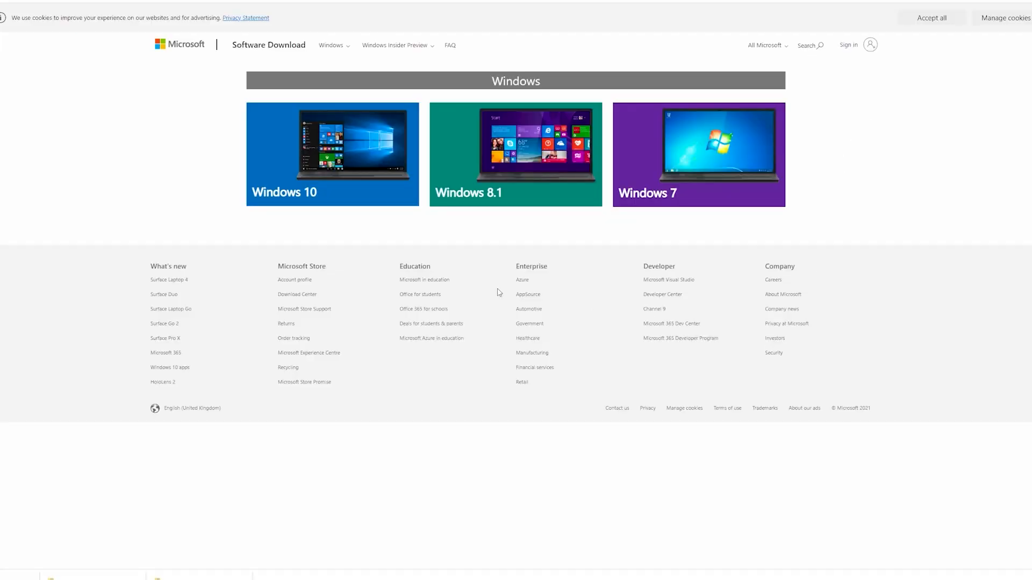
mouse_move(269, 44)
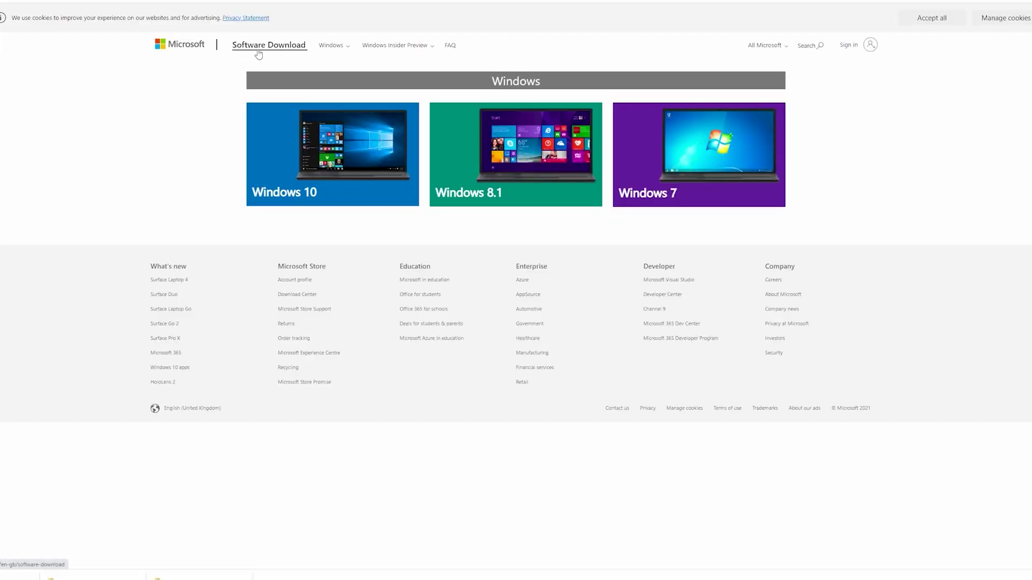
mouse_move(378, 168)
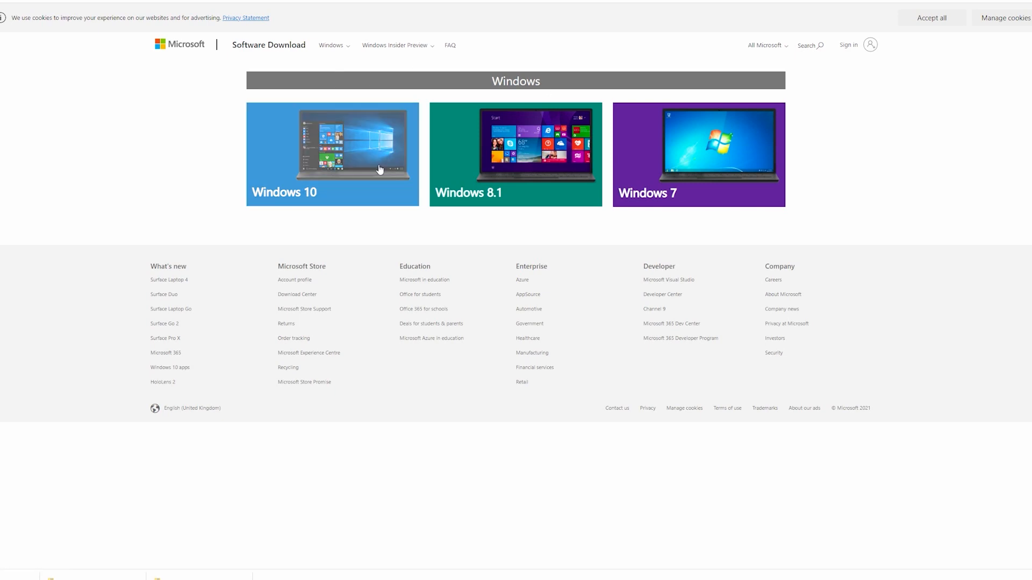
Open the Windows 10 download page, run the media creation tool and accept its licence terms
click(331, 154)
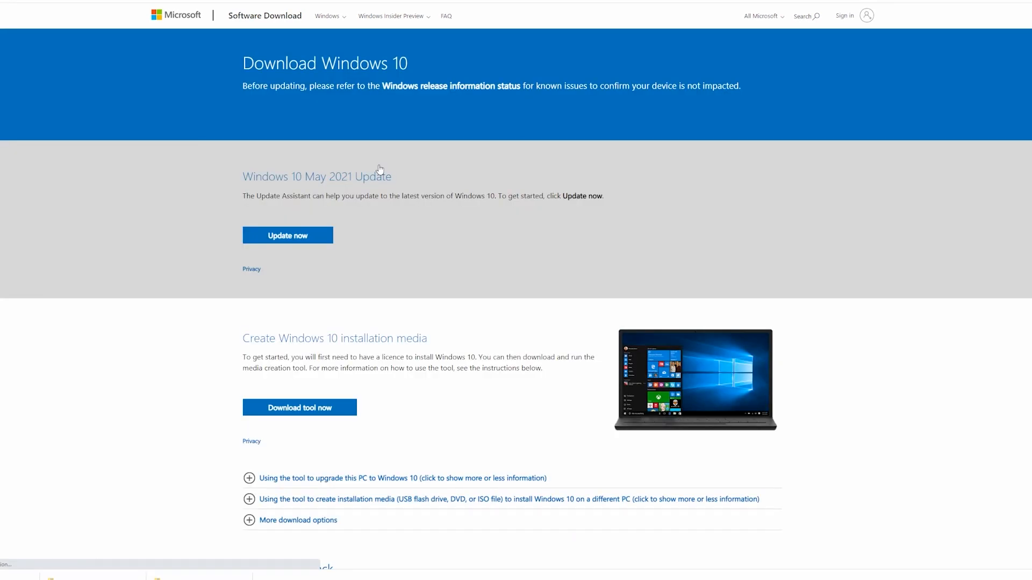
scroll(down, 3)
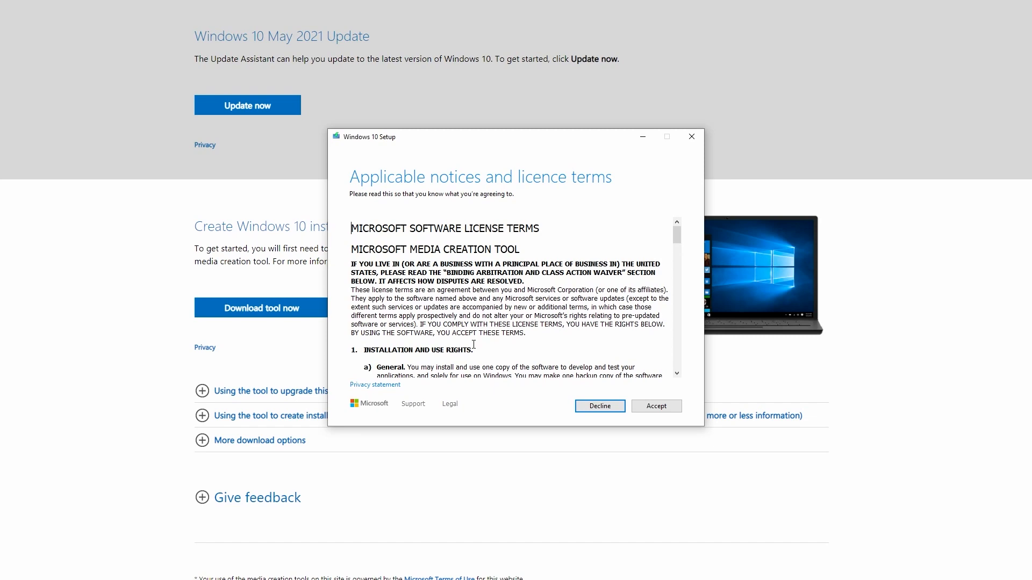
scroll(down, 3)
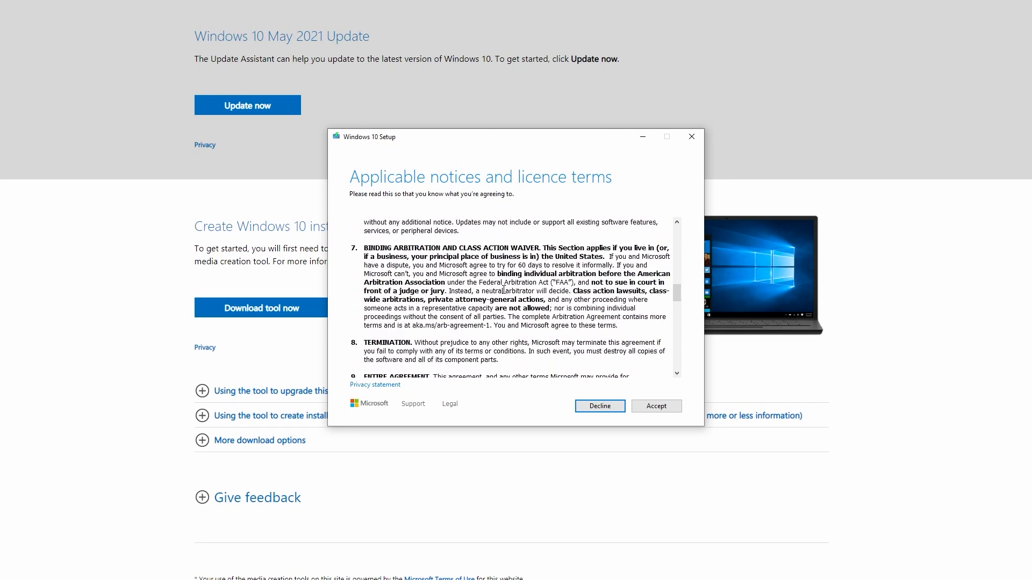
click(655, 406)
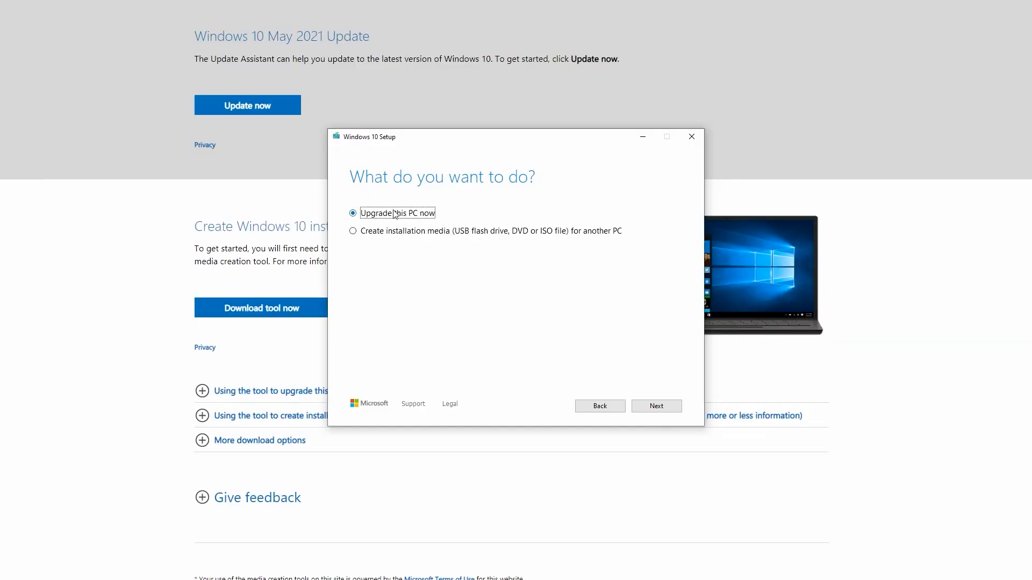
Choose 'Create installation media for another PC' and continue to language, architecture and edition
click(353, 231)
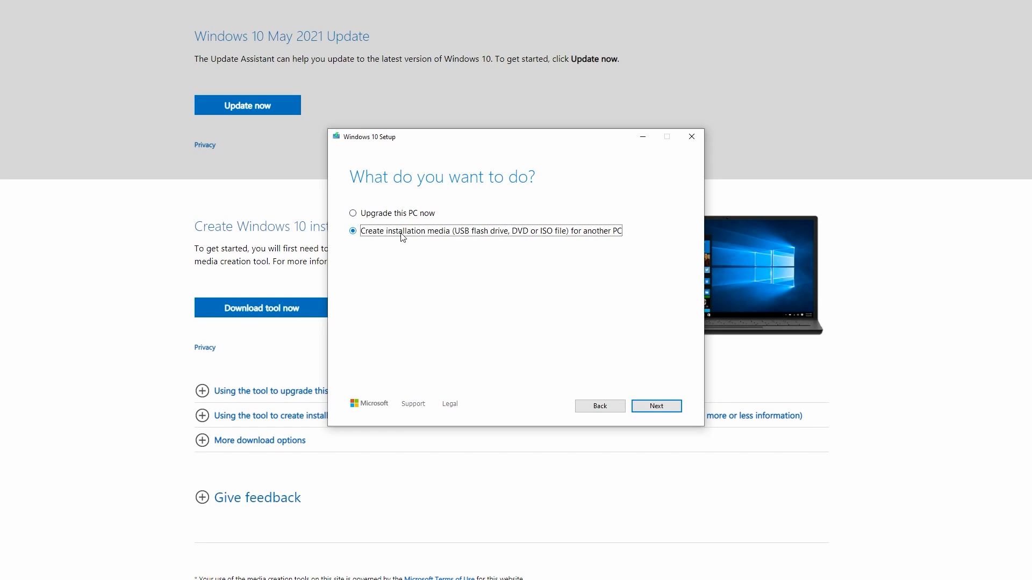
mouse_move(662, 365)
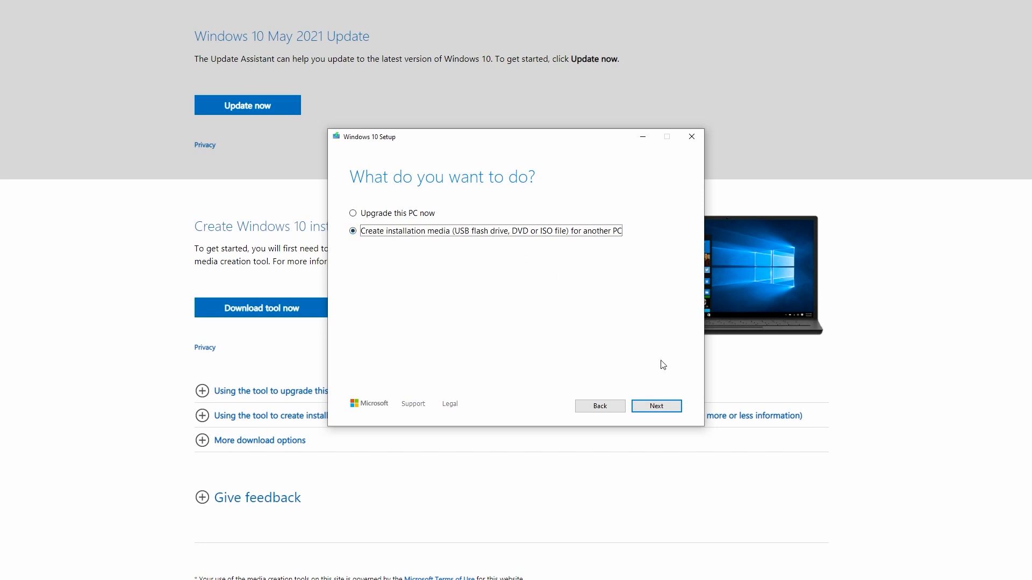
click(655, 405)
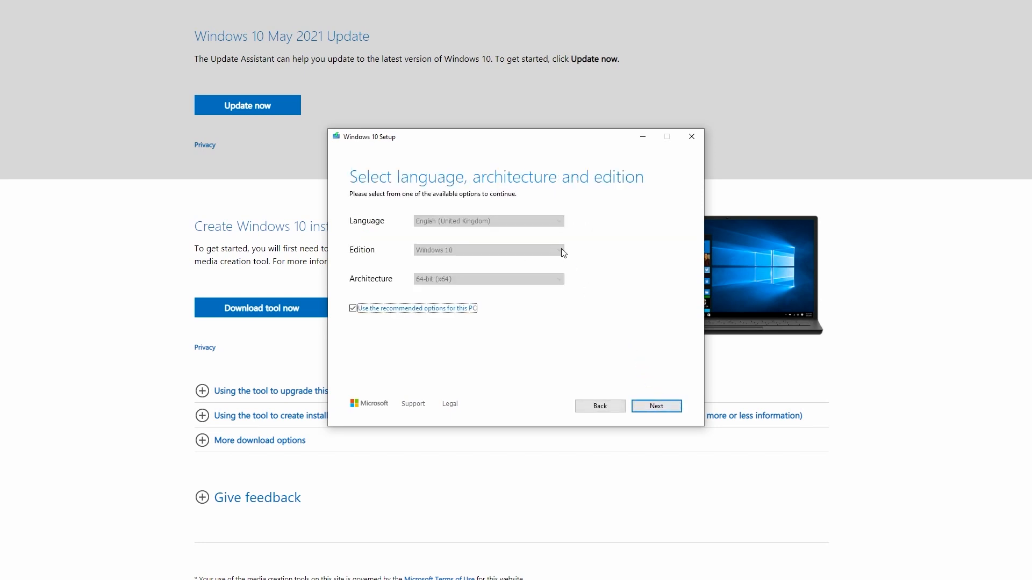
mouse_move(522, 229)
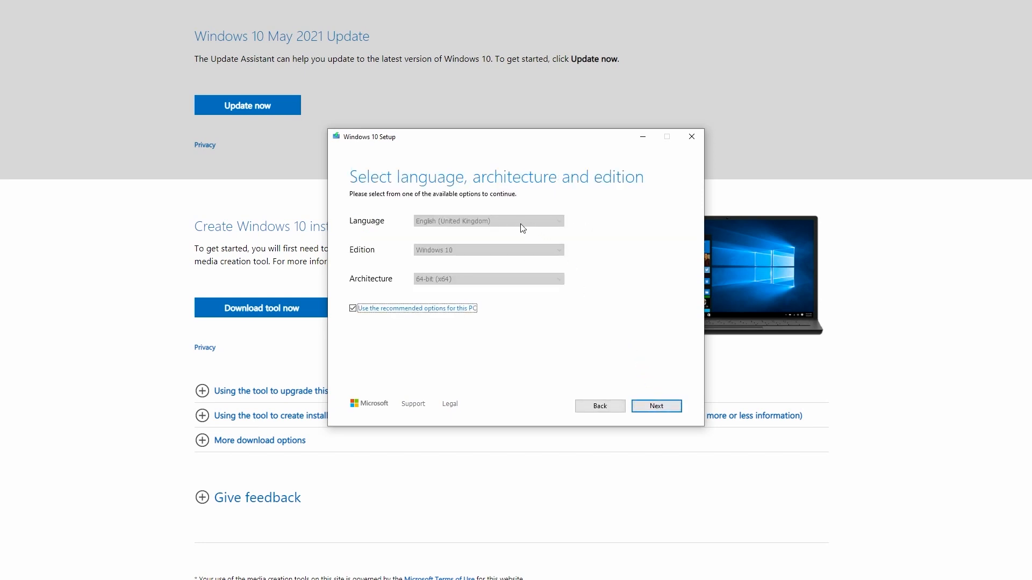